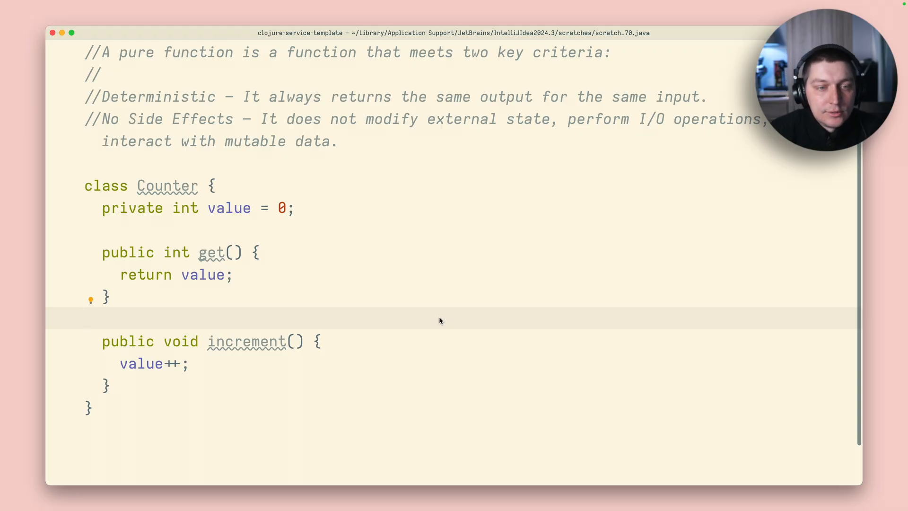
# Give Counter's get() method the parameters String a1, String a2.
pyautogui.click(228, 208)
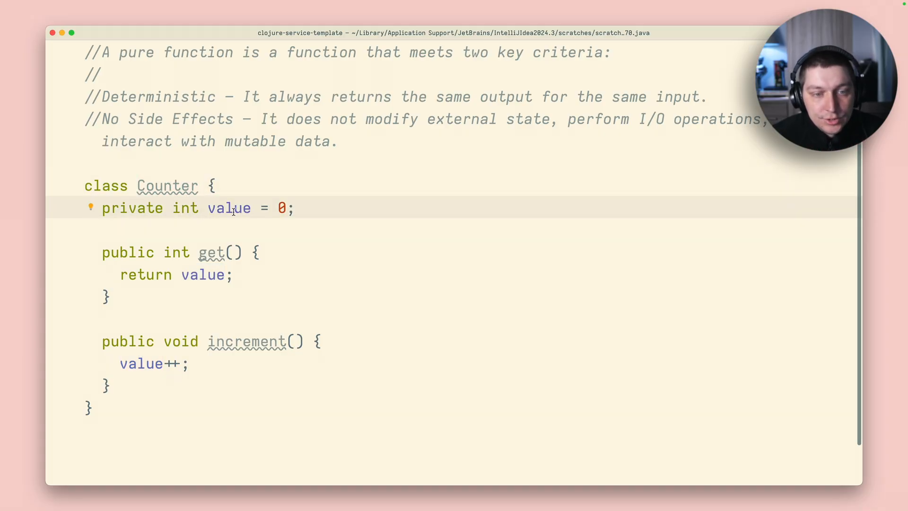
pyautogui.moveTo(216, 289)
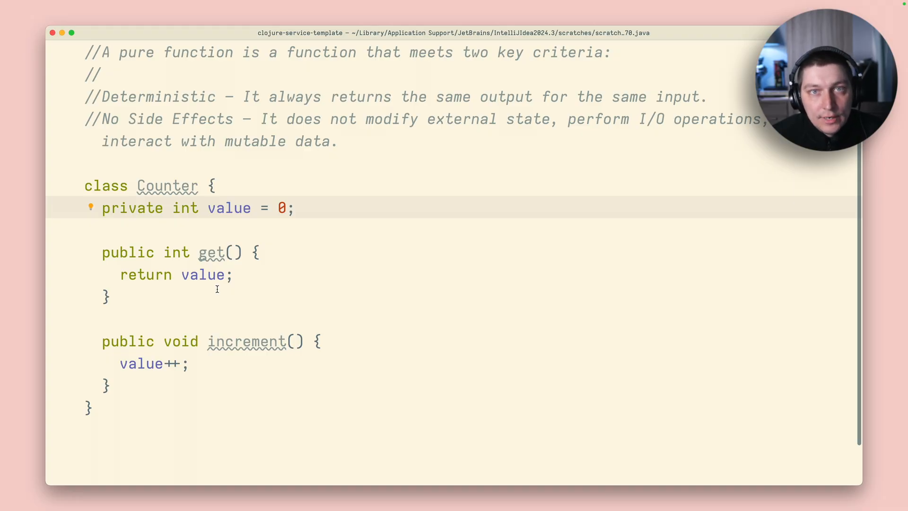
pyautogui.click(253, 341)
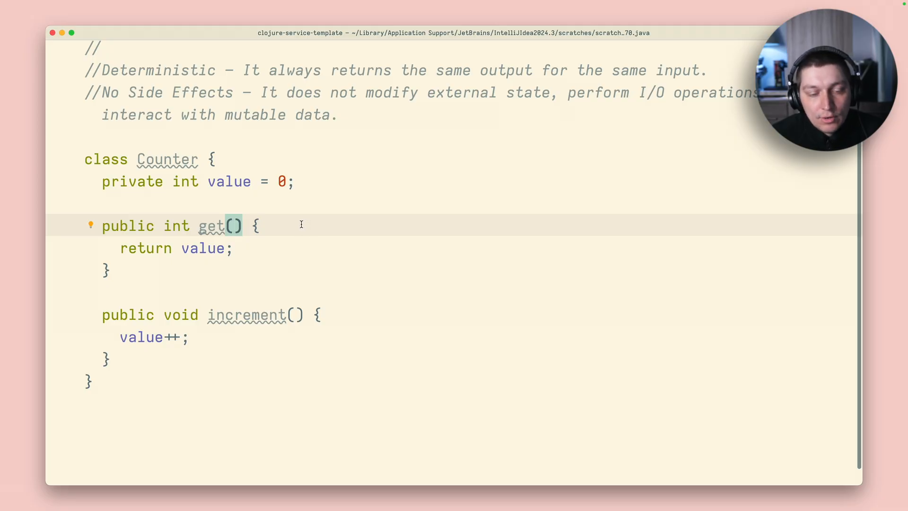
pyautogui.moveTo(248, 317)
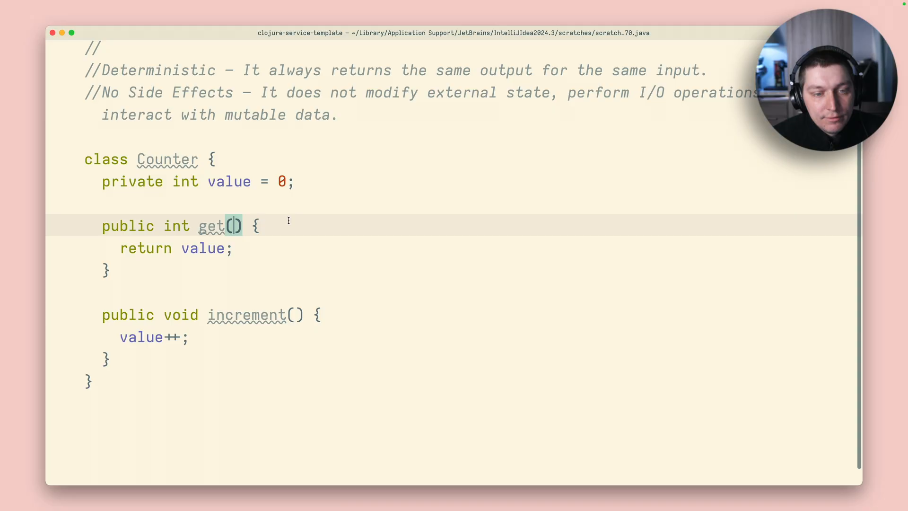
pyautogui.write('S')
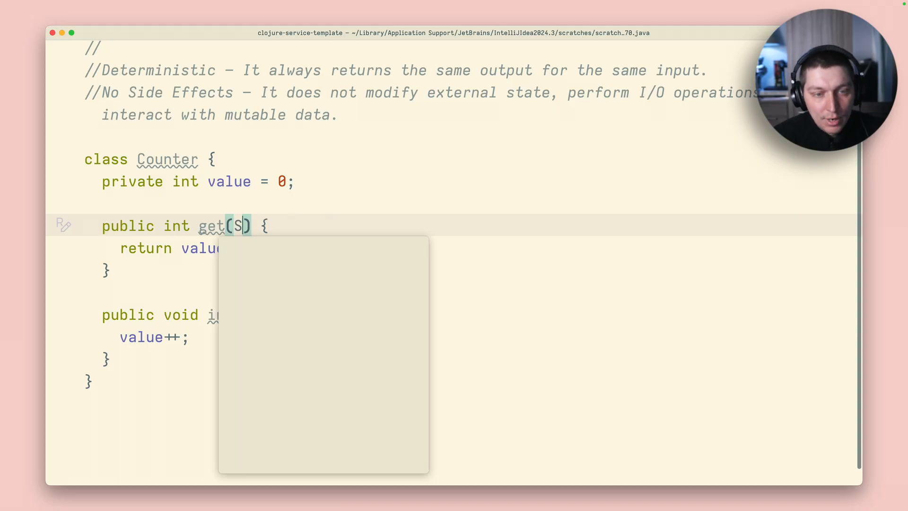
pyautogui.write('ting')
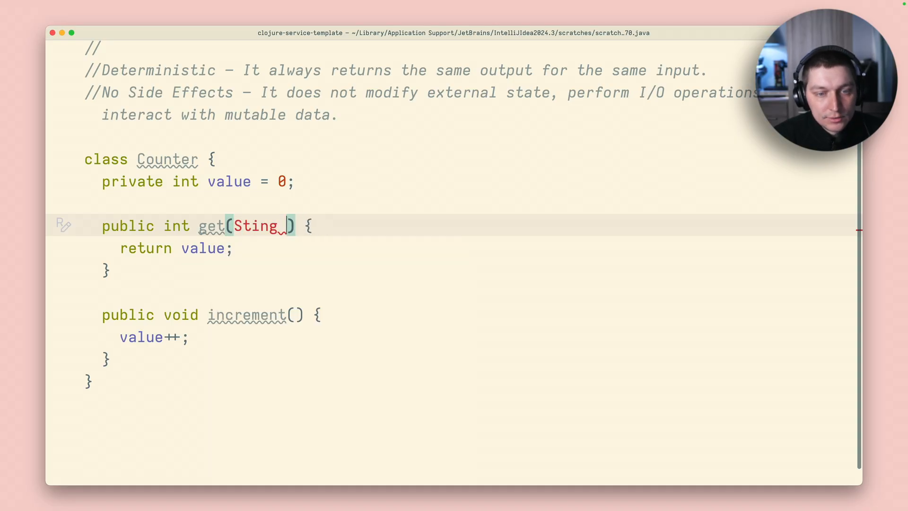
pyautogui.write('String a1')
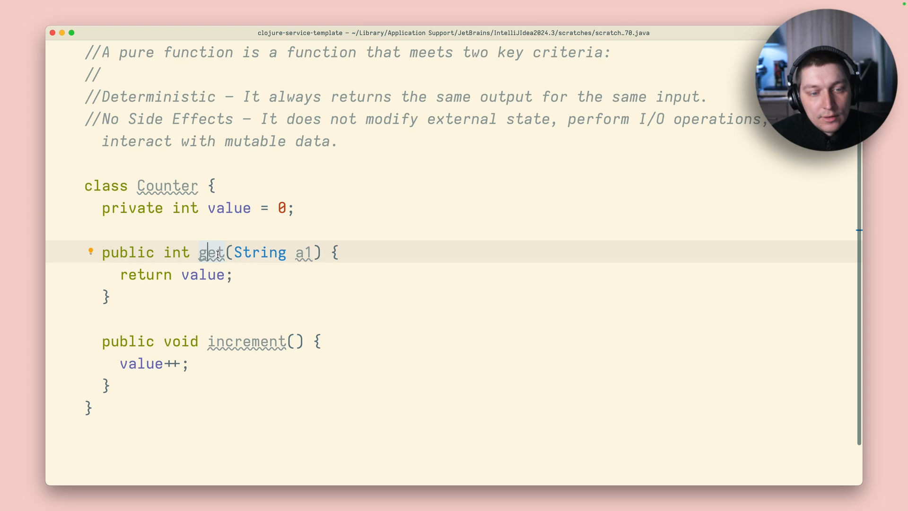
pyautogui.moveTo(212, 252)
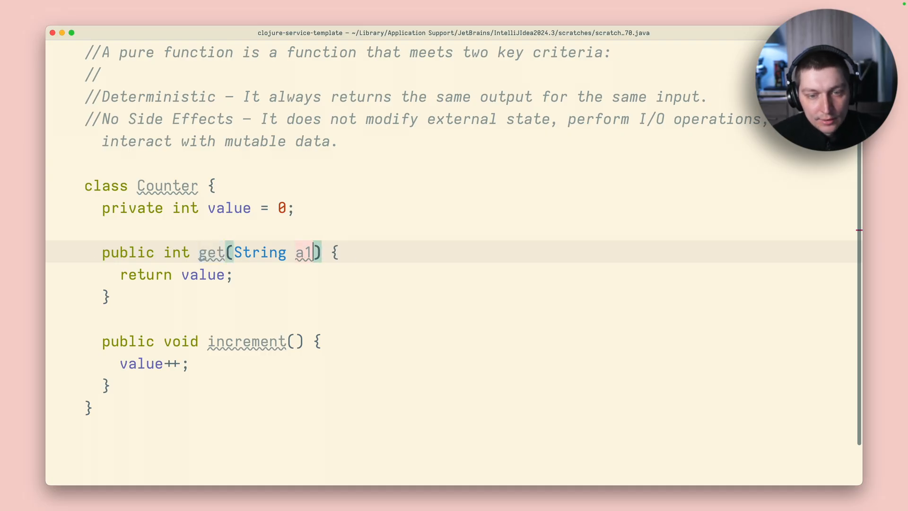
pyautogui.write(', String a2')
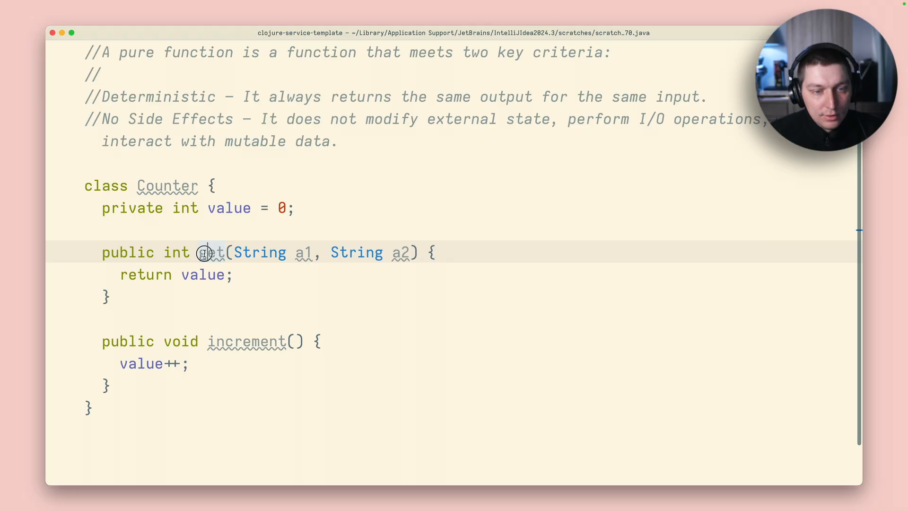
# Rename get to pureFn and add the example pureFn("a", "b") => "asdf" above the class.
pyautogui.doubleClick(210, 252)
pyautogui.write('p')
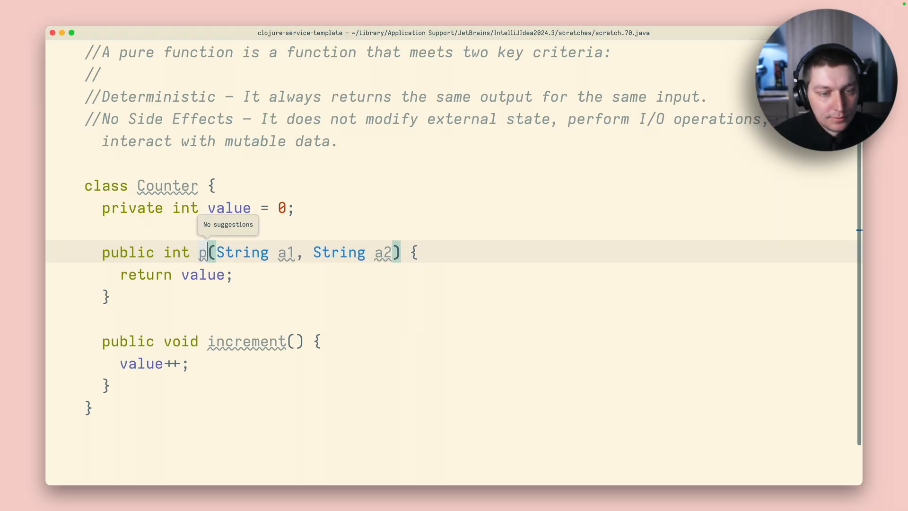
pyautogui.write('ureFn')
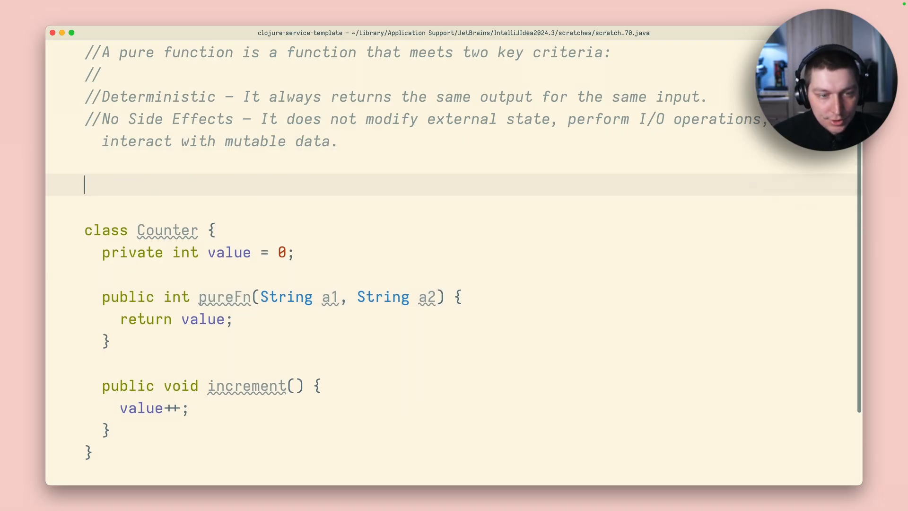
pyautogui.write('pureFn')
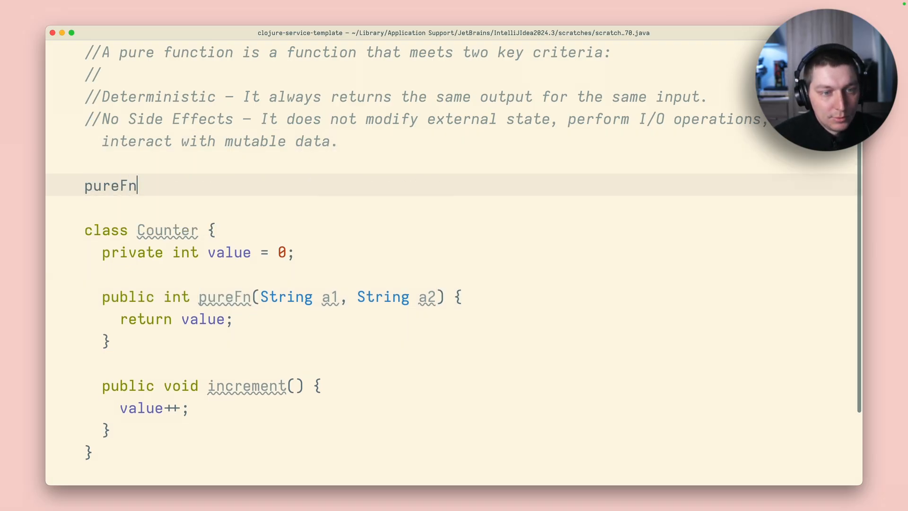
pyautogui.write('("1")')
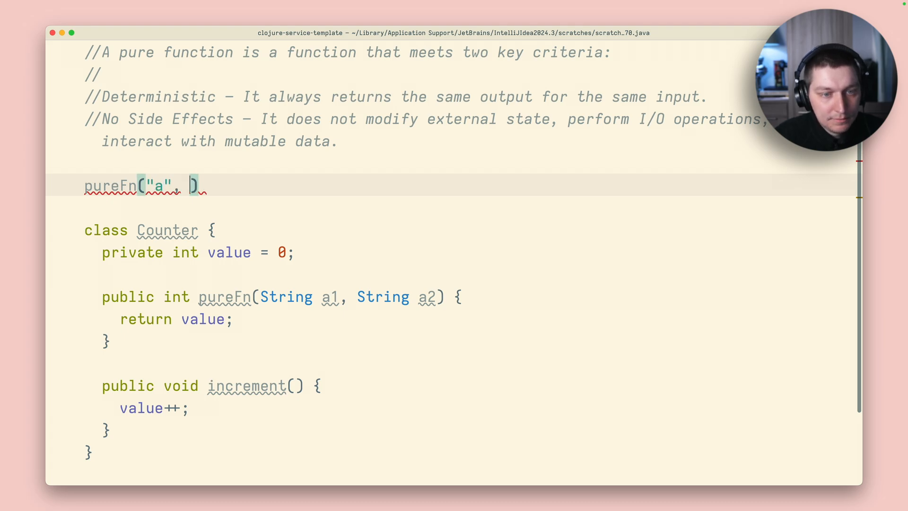
pyautogui.write('"b") =')
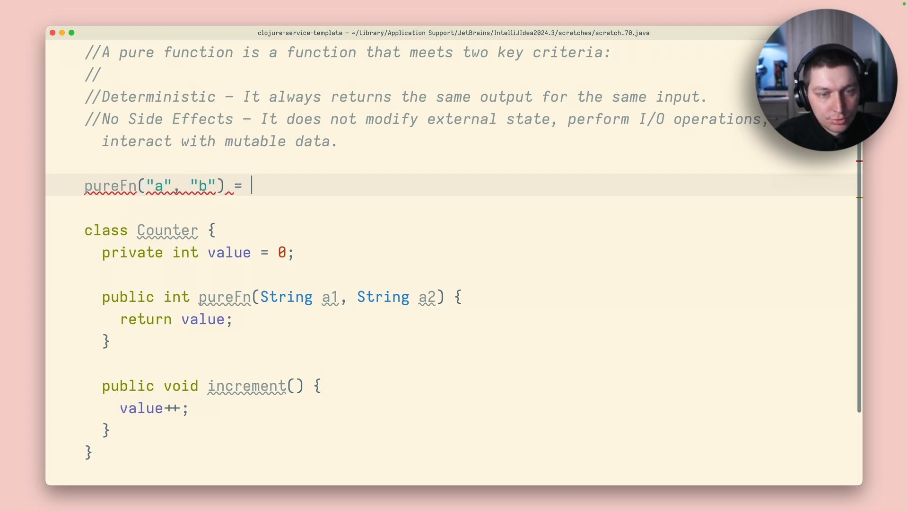
pyautogui.write('> "asdf"')
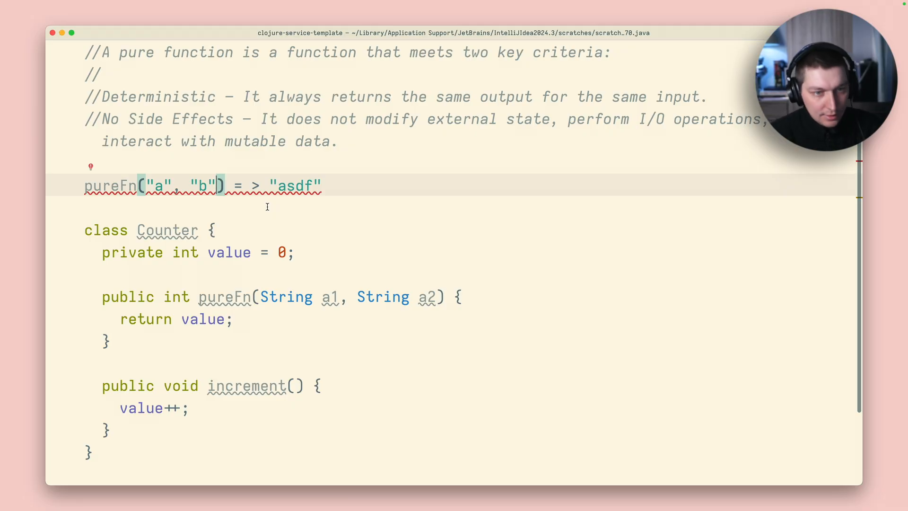
pyautogui.moveTo(258, 170)
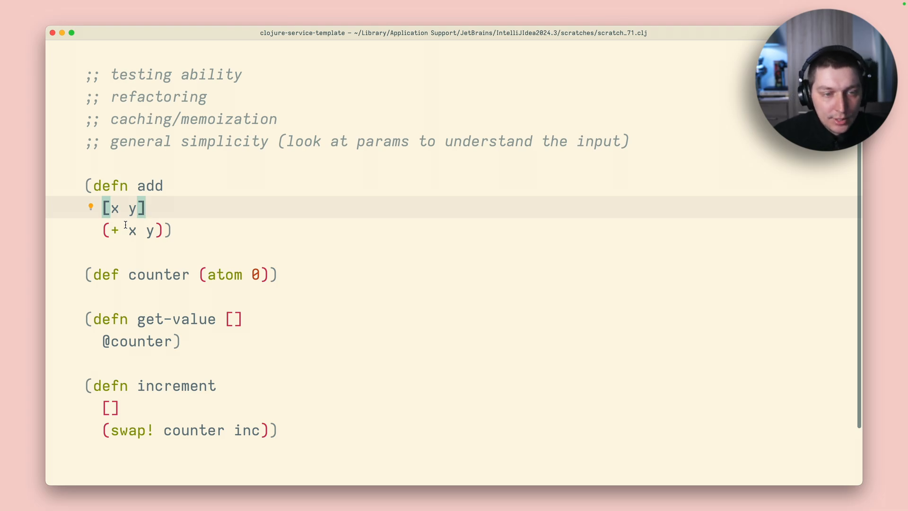
pyautogui.moveTo(130, 210)
pyautogui.write('(')
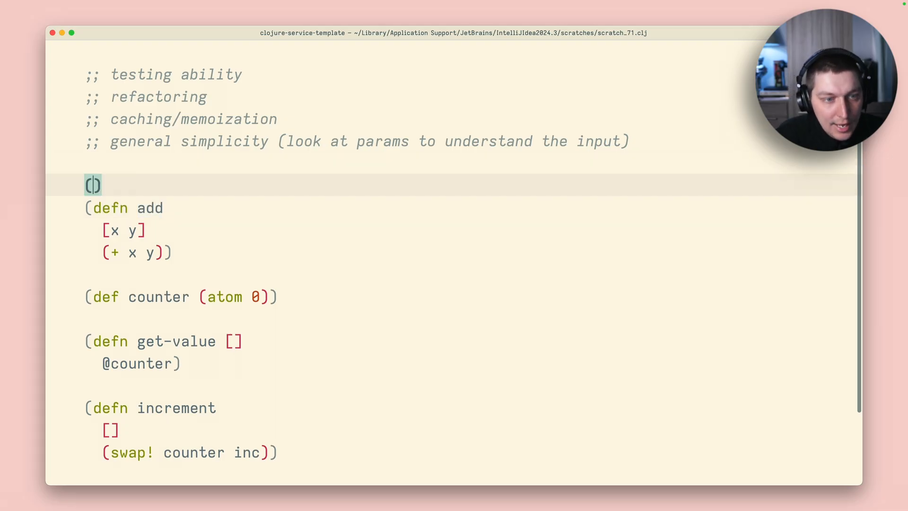
# Write the examples (add 1 2) => 3 and (cache [1 2] => 3) above defn add.
pyautogui.write('add 1 2')
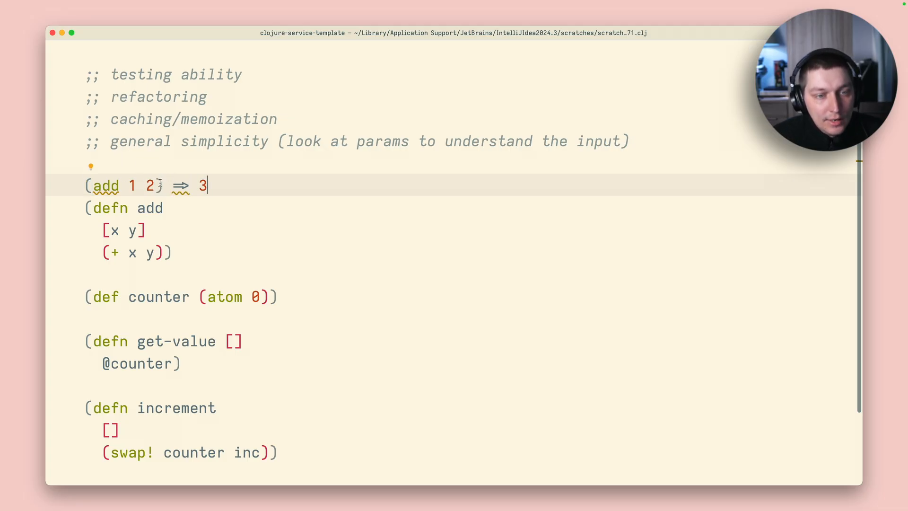
pyautogui.press('enter')
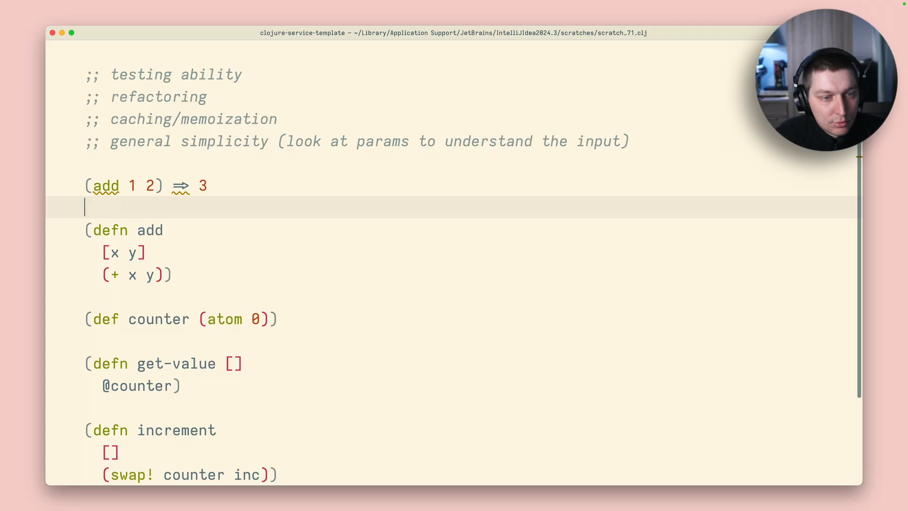
pyautogui.write('(cache')
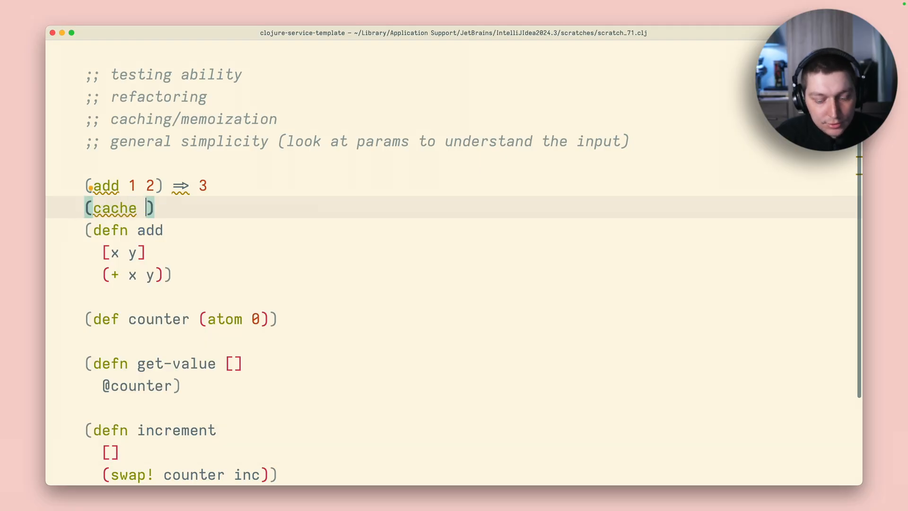
pyautogui.write('[1 2] => 3')
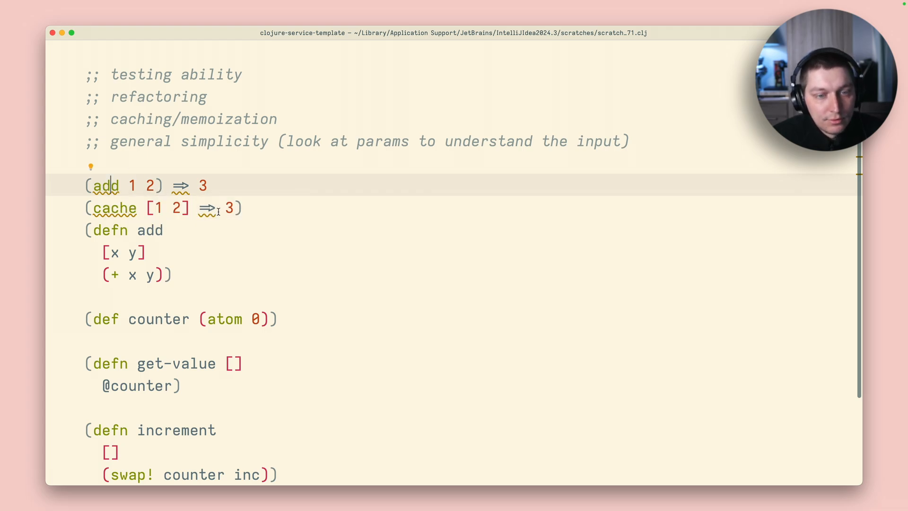
pyautogui.moveTo(207, 208)
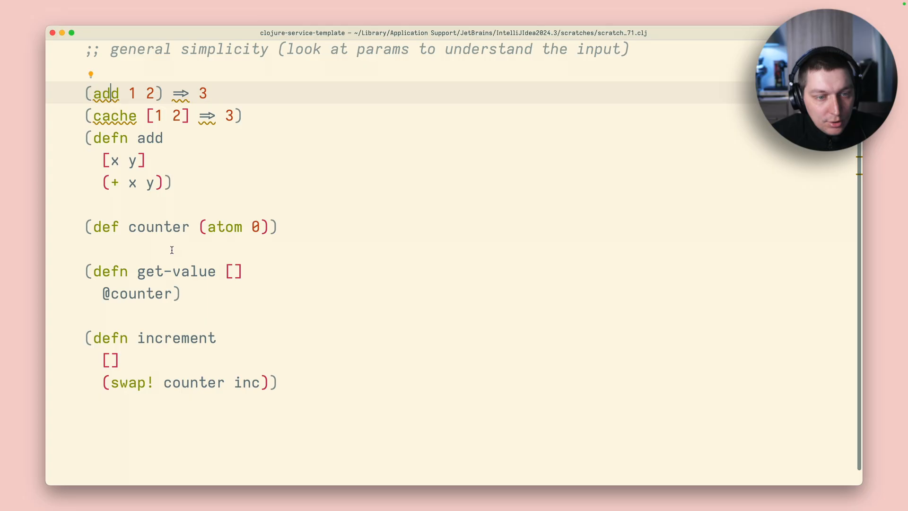
pyautogui.moveTo(168, 231)
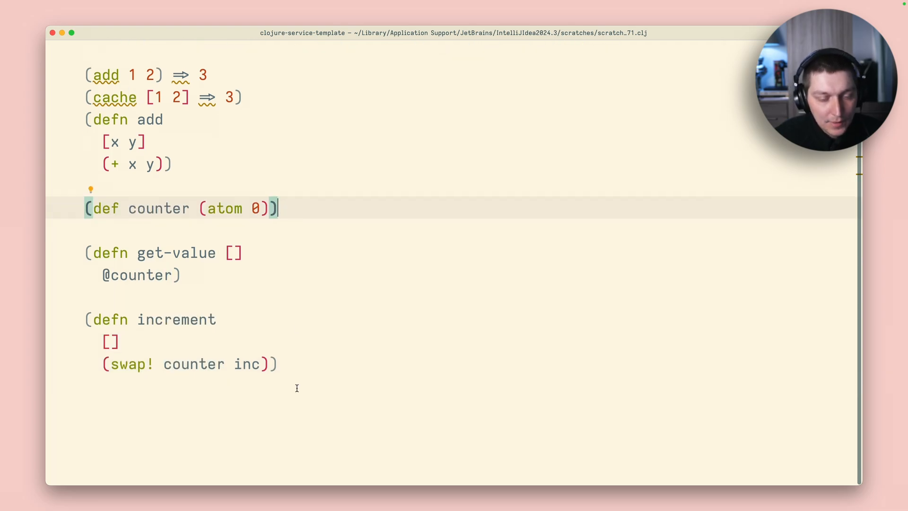
# Start an empty () form below the increment function.
pyautogui.write('()')
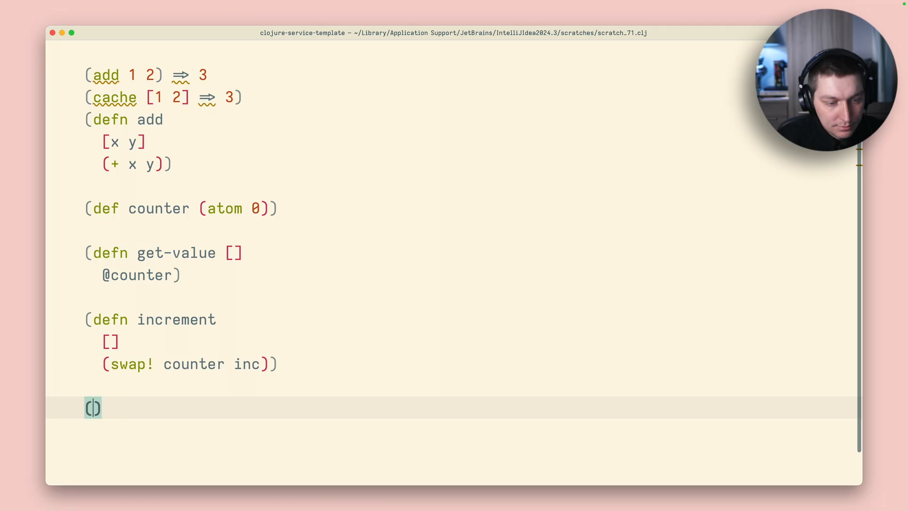
# Define (defn not-pure-fn [] (let [items (get-items-from db)] ...)).
pyautogui.write('defn')
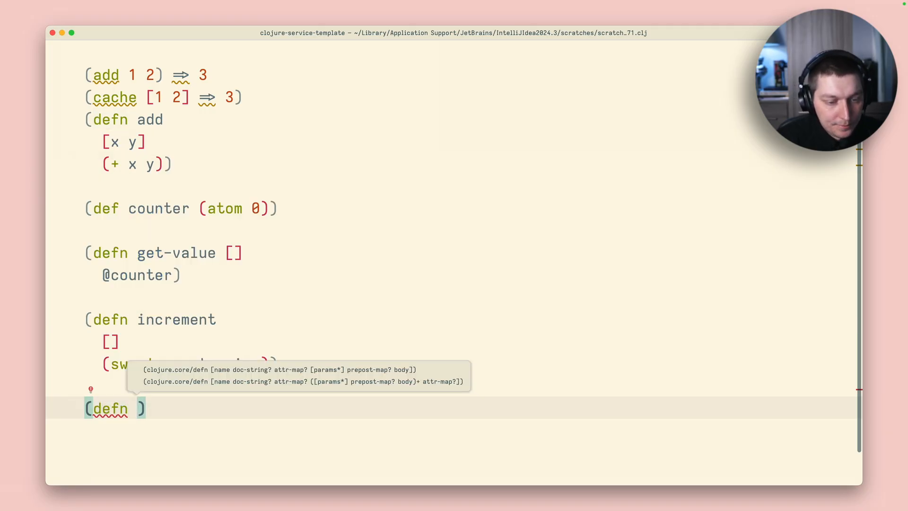
pyautogui.write('not-pure-fn')
pyautogui.write('[')
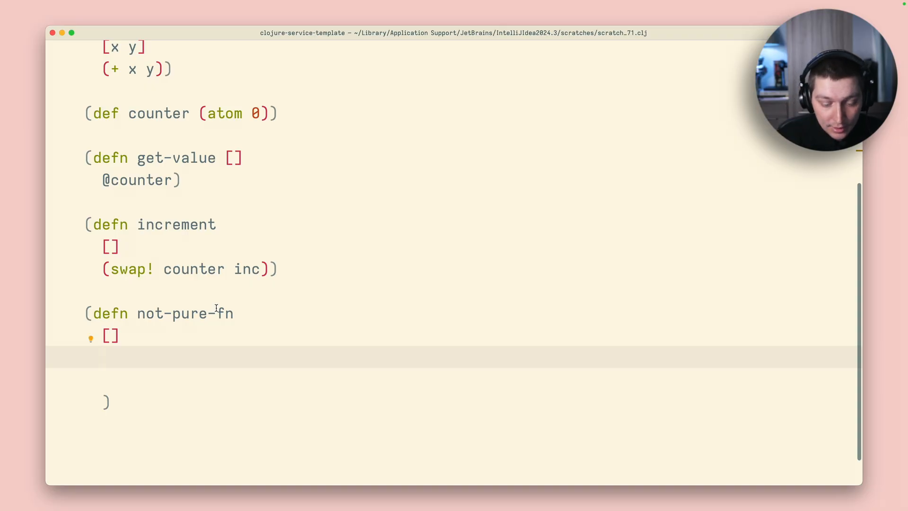
pyautogui.write('(get-items-fn')
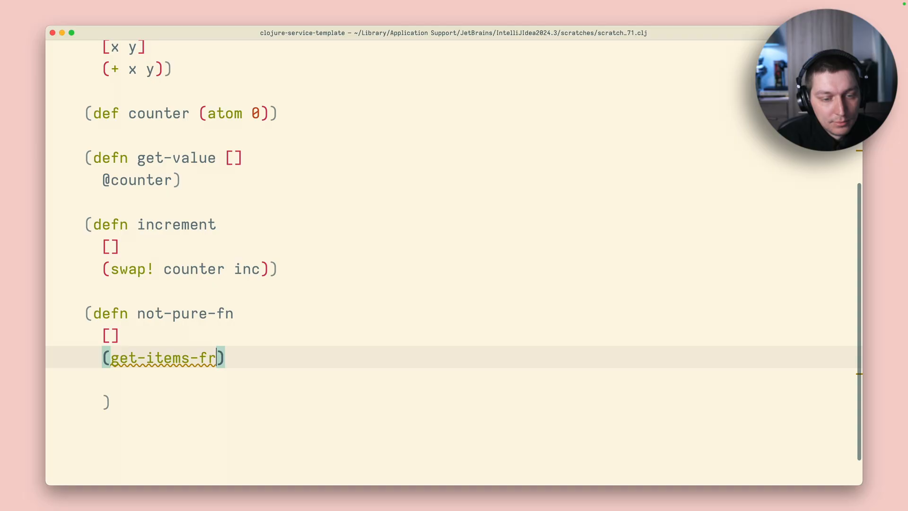
pyautogui.write('om db')
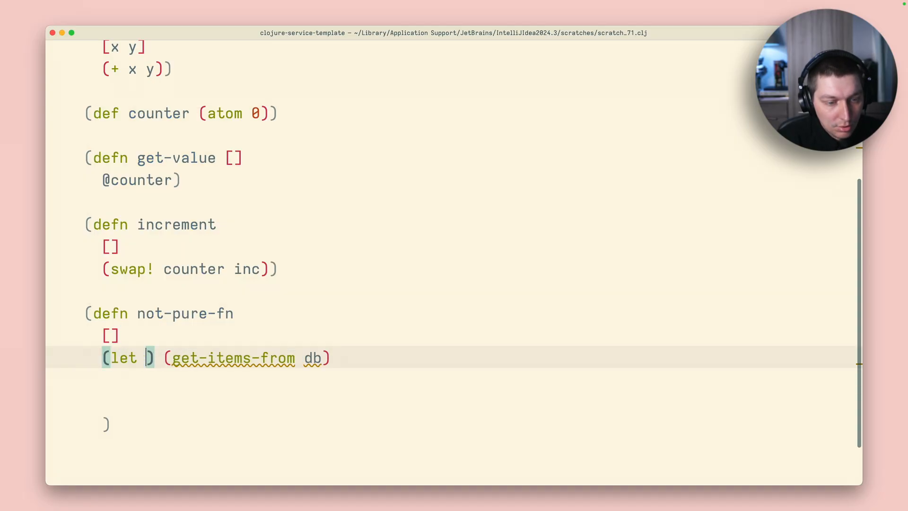
pyautogui.write('i]')
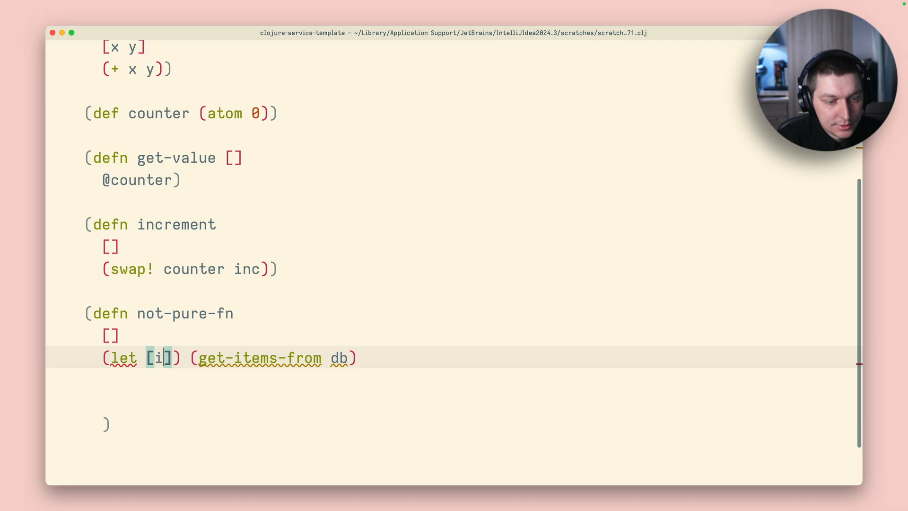
pyautogui.write('tems')
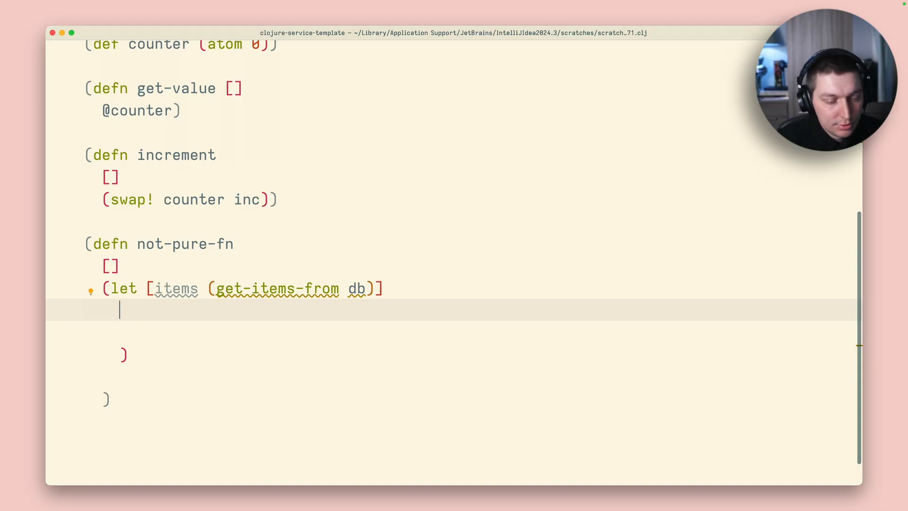
# Write the let body (->> items (map convert-item) (filter is-something?)).
pyautogui.write('()')
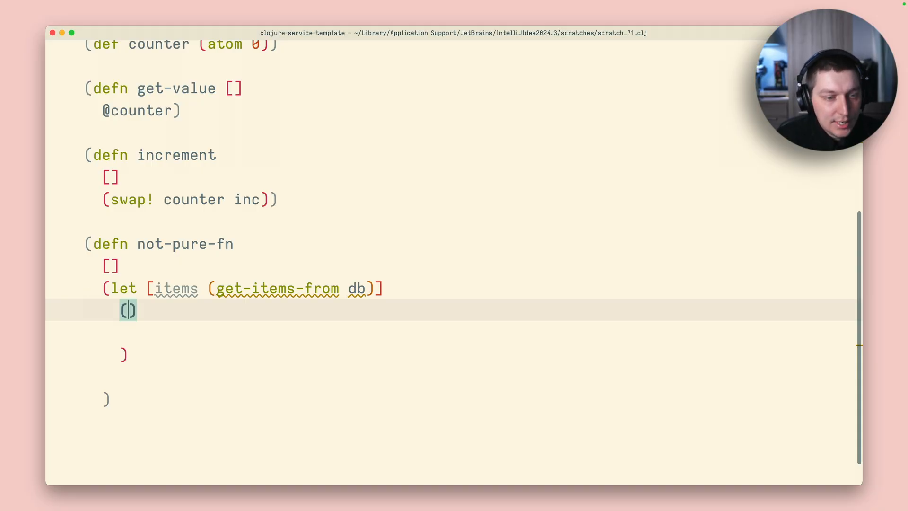
pyautogui.write('->')
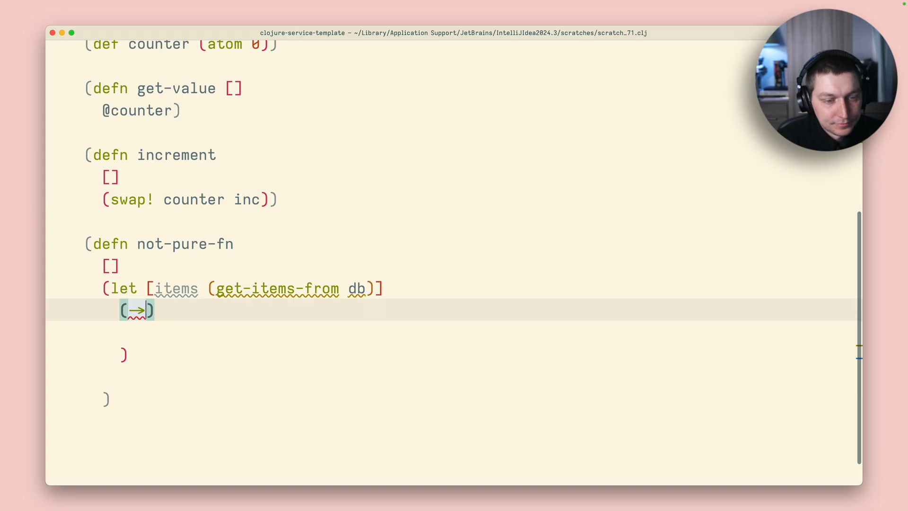
pyautogui.write('items')
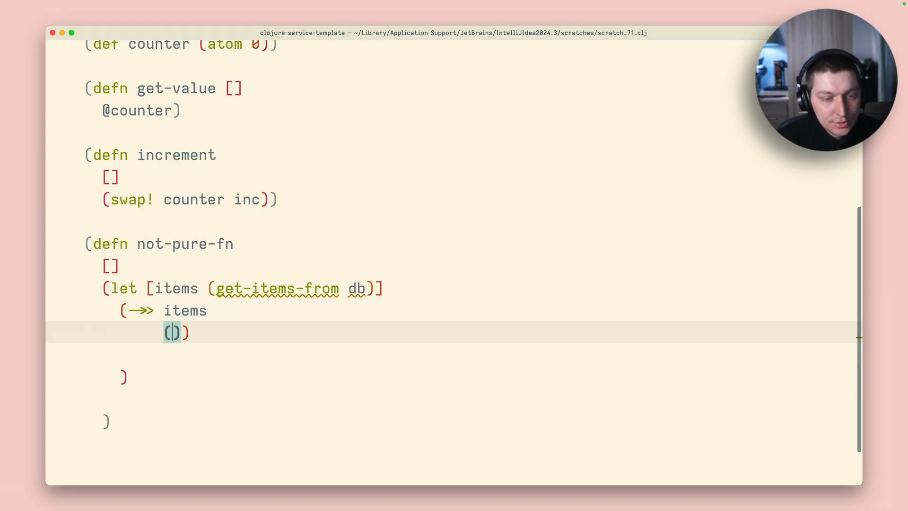
pyautogui.write('map')
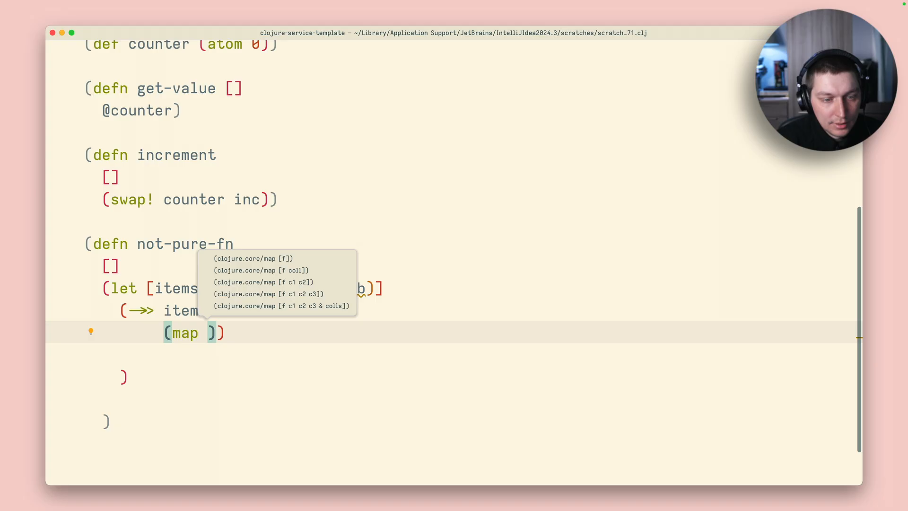
pyautogui.write('con')
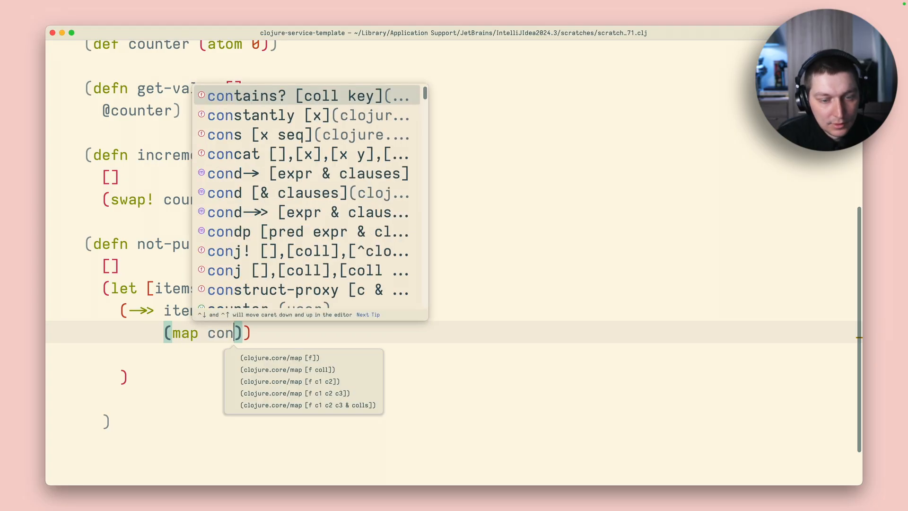
pyautogui.write('convert-item')
pyautogui.write('* )')
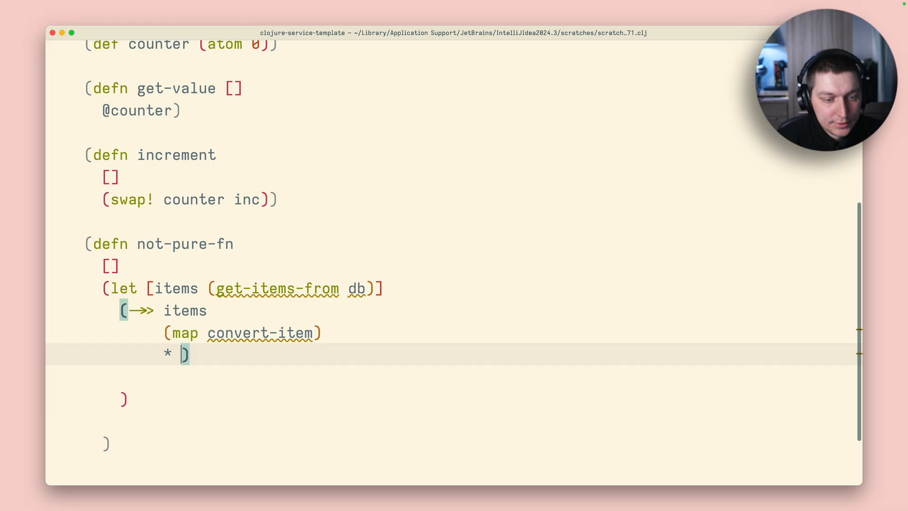
pyautogui.write('(f')
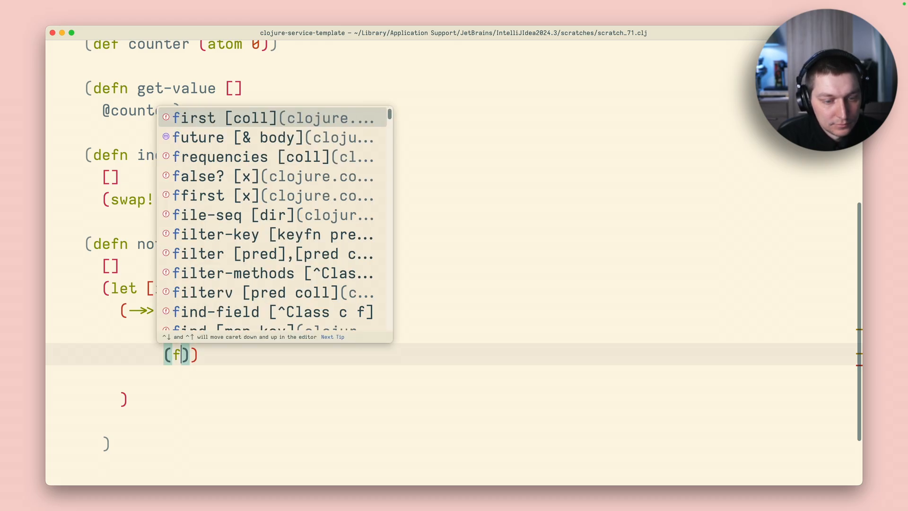
pyautogui.write('ilter')
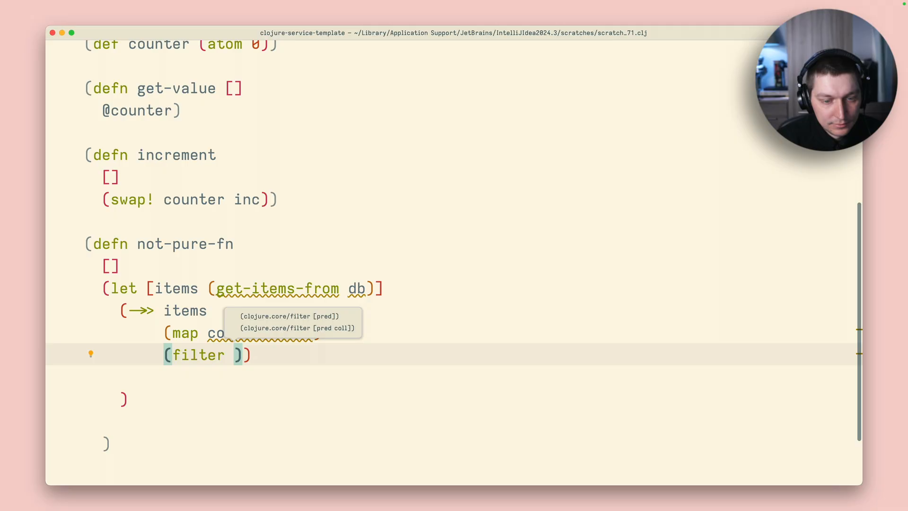
pyautogui.write('do-some')
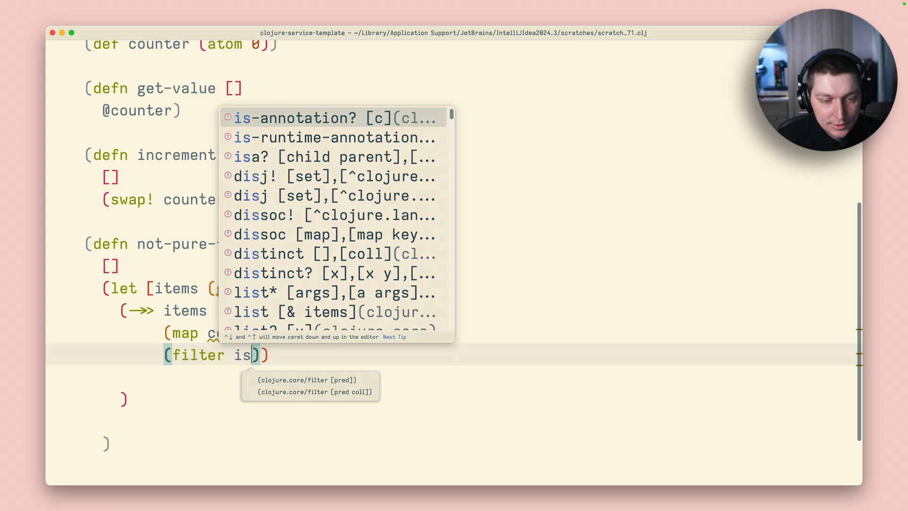
pyautogui.write('-some')
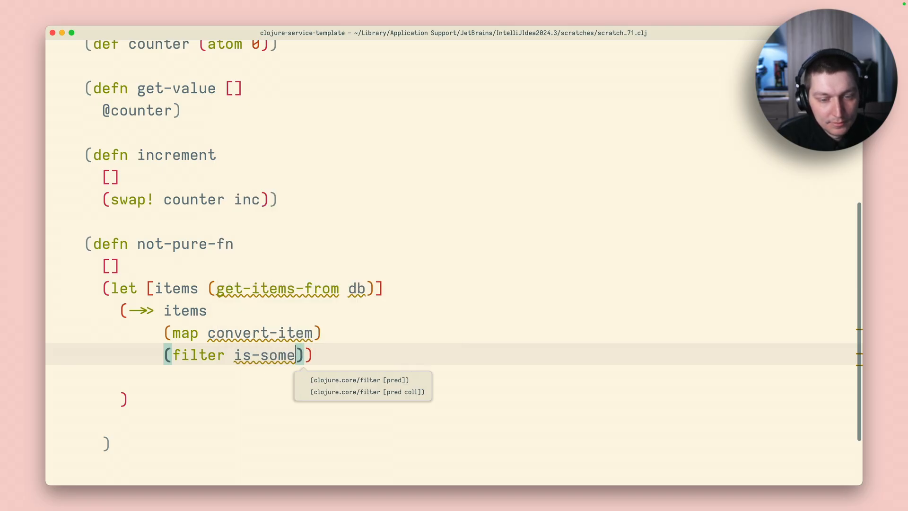
pyautogui.write('thing')
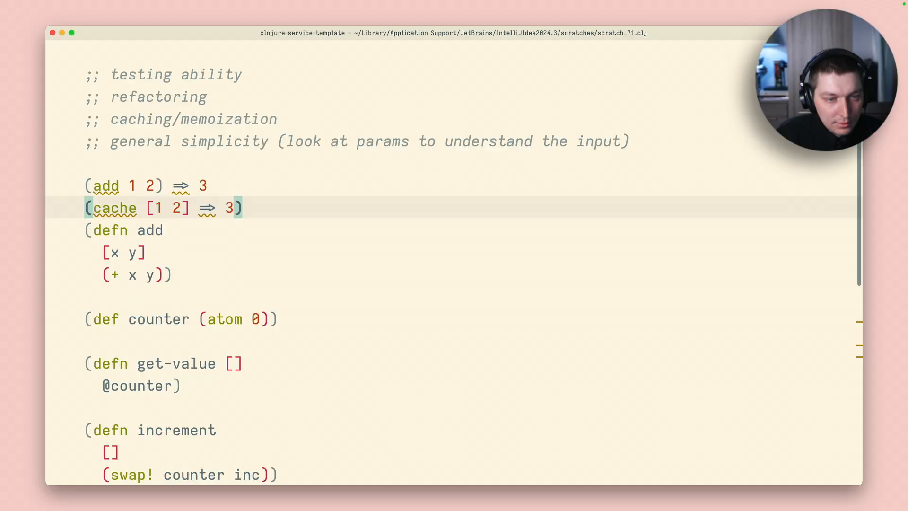
# Scroll through the scratch file to review the notes around not-pure-fn.
pyautogui.scroll(-3)
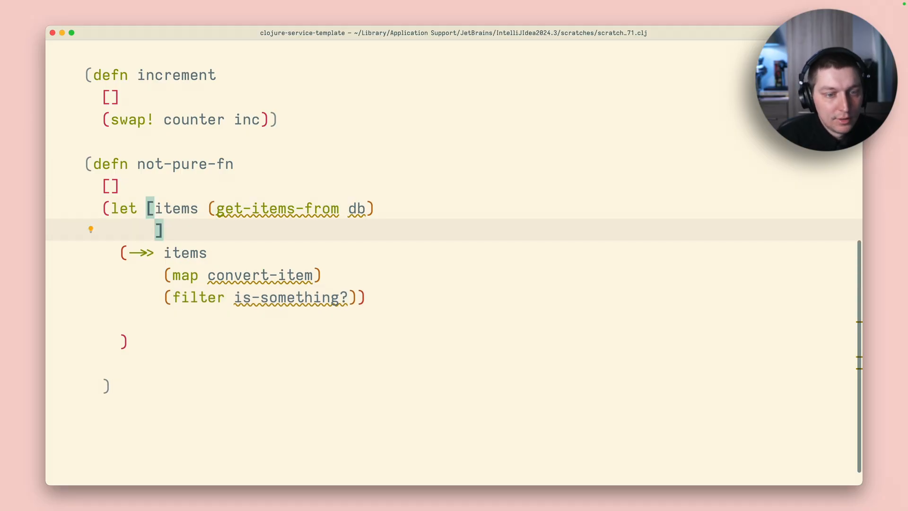
# Bind filtered-items and add (doseq [fi filtered-items] (update-item-api-call! fi)) in the let body.
pyautogui.write('filtered-items')
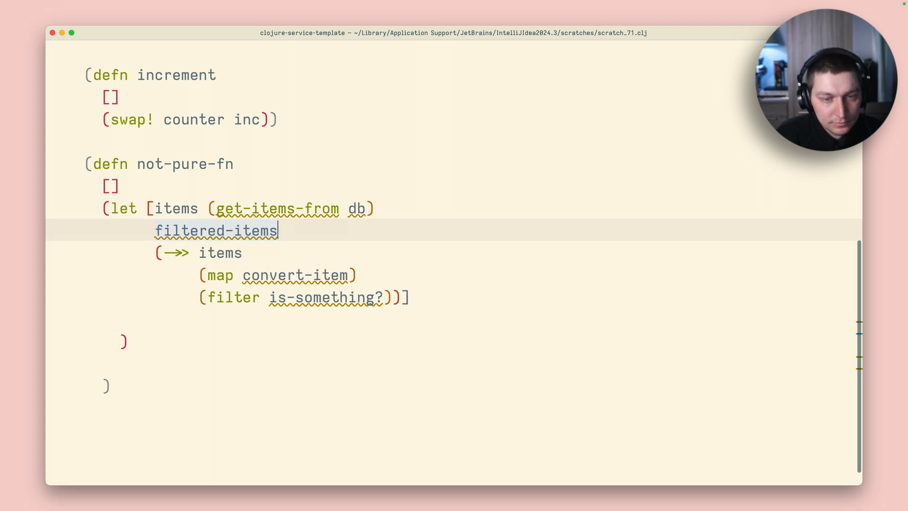
pyautogui.click(410, 296)
pyautogui.write('(')
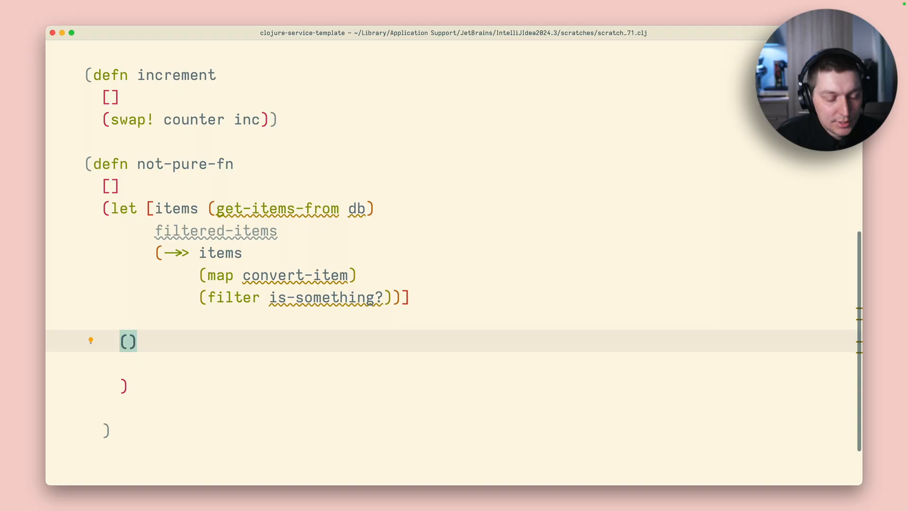
pyautogui.write('doseq')
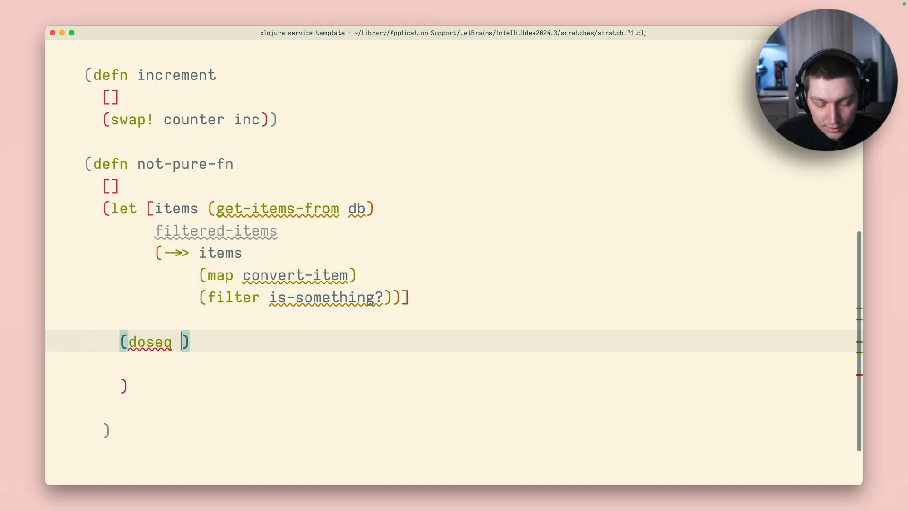
pyautogui.write('[fi filtered-items')
pyautogui.click(454, 363)
pyautogui.write('(')
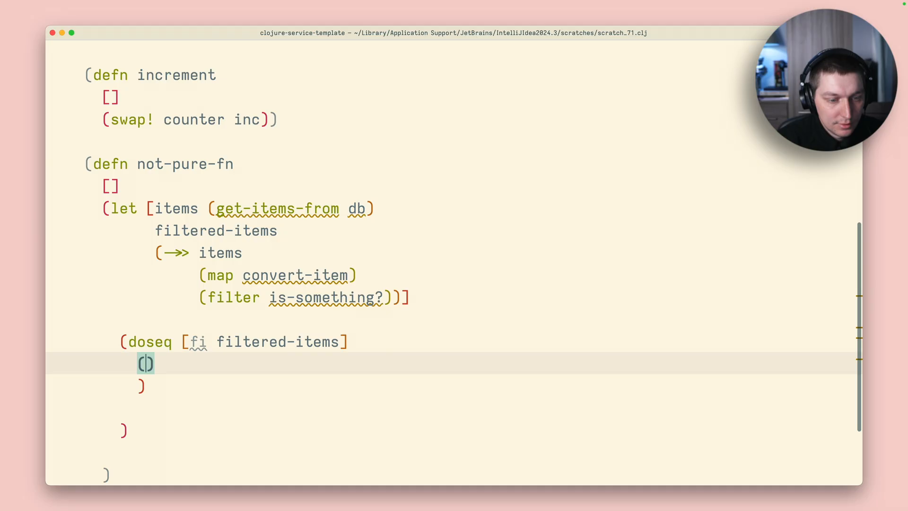
pyautogui.write('update!')
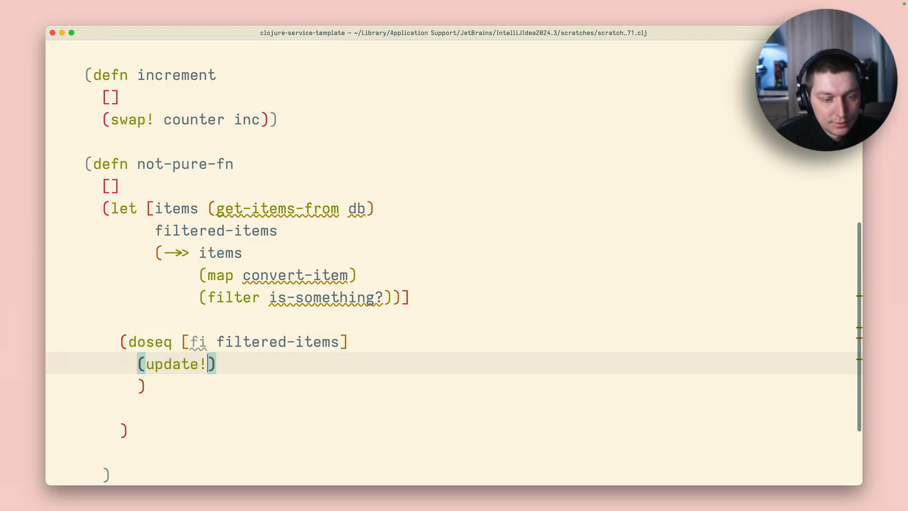
pyautogui.press('Backspace')
pyautogui.write('-item-')
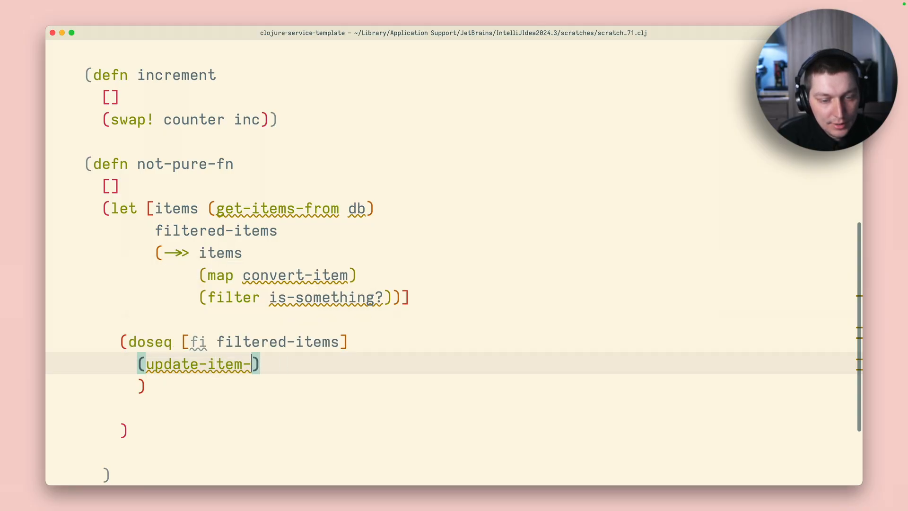
pyautogui.write('api-call')
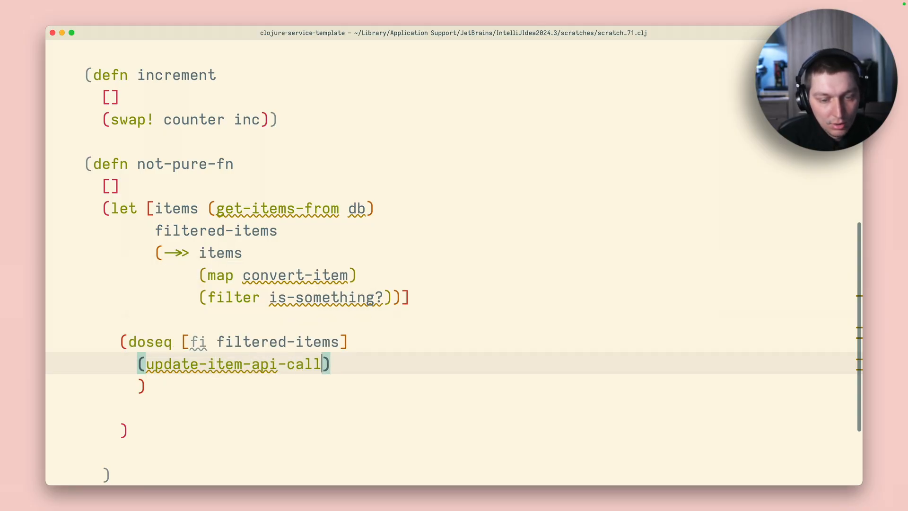
pyautogui.write('! fi')
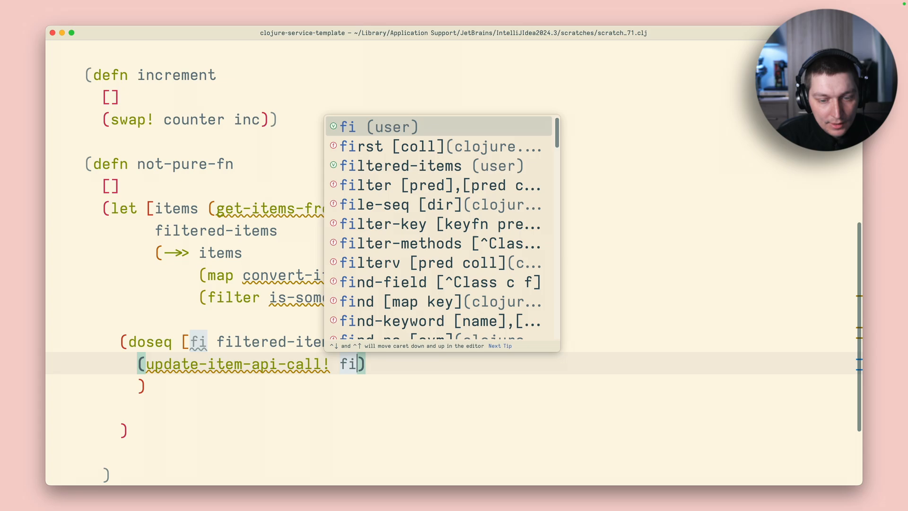
pyautogui.press('Escape')
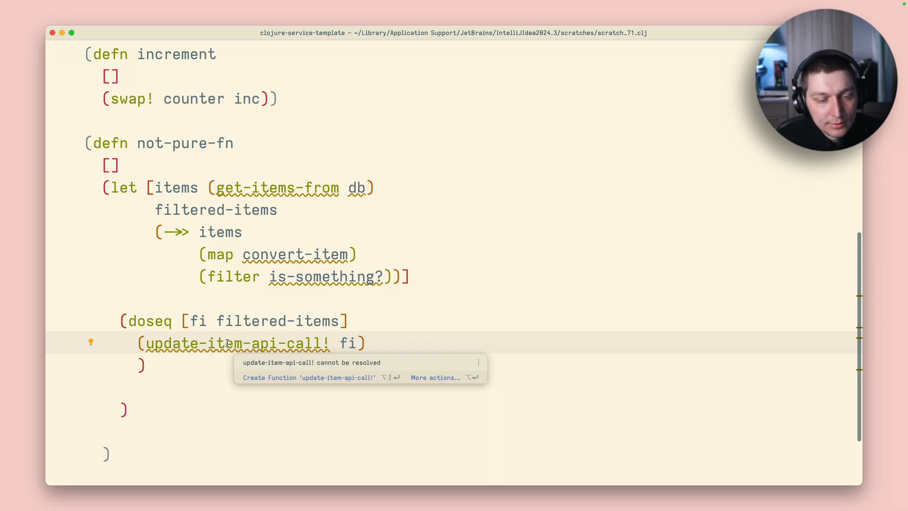
pyautogui.click(312, 297)
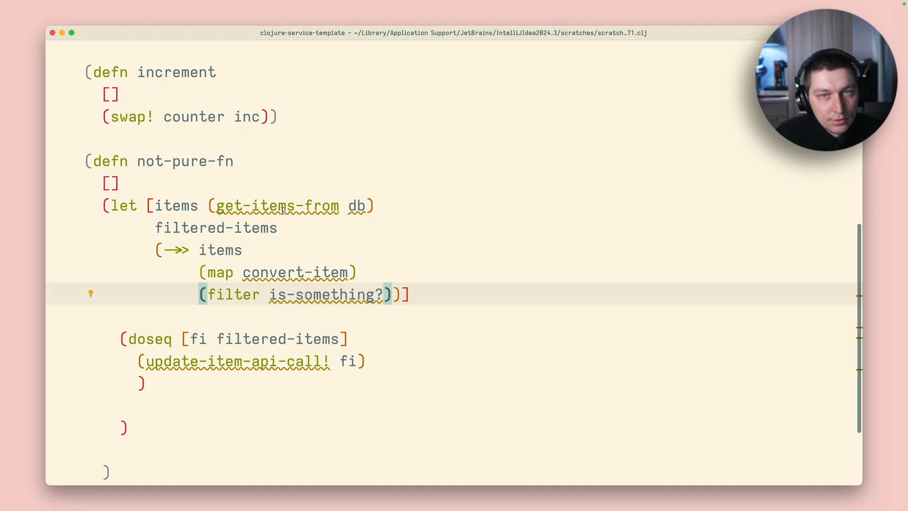
pyautogui.click(153, 206)
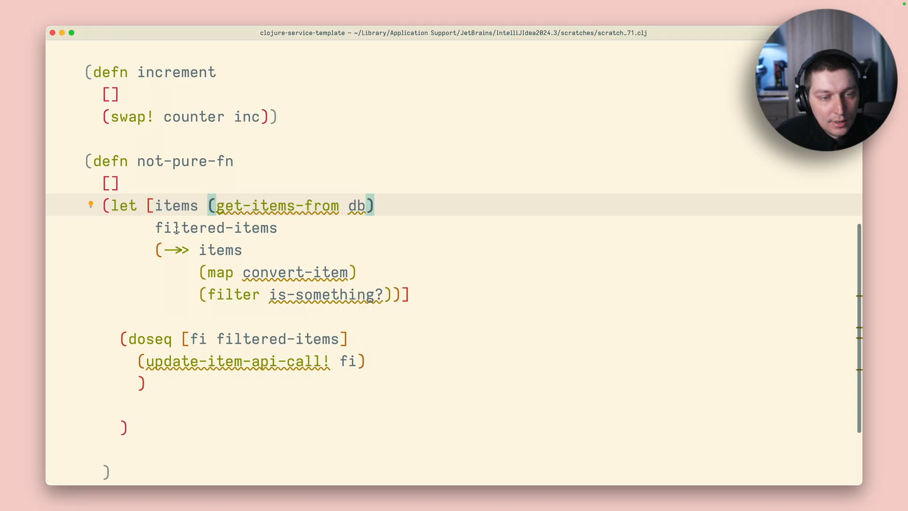
pyautogui.click(364, 294)
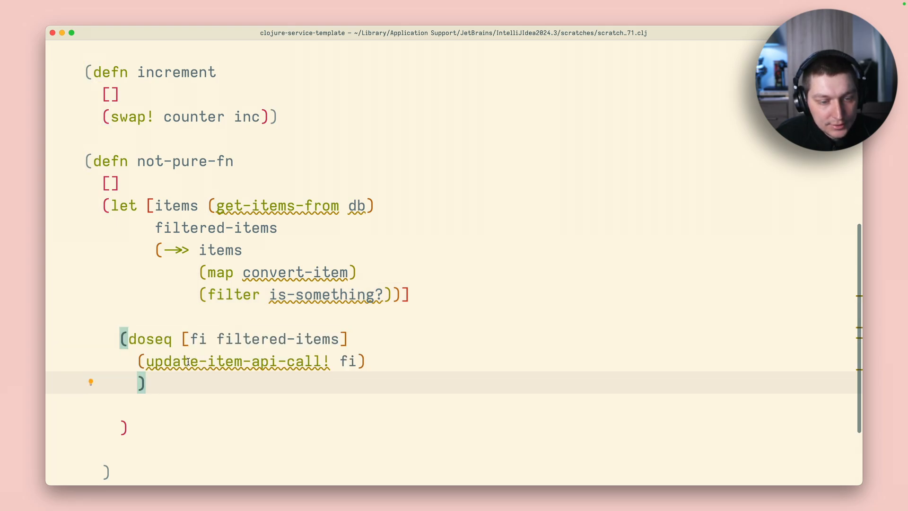
pyautogui.scroll(-3)
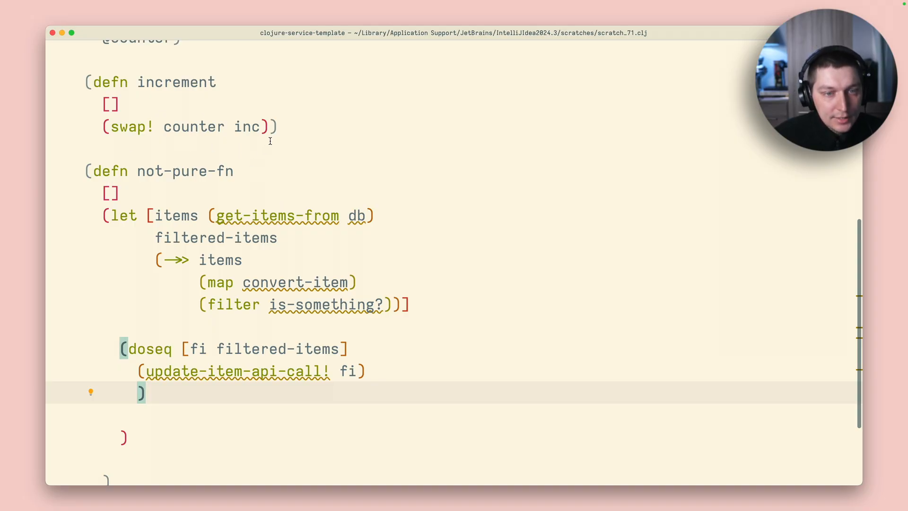
# Define (defn filtered-items-fn [items] ...) holding the ->> map/filter pipeline.
pyautogui.write('defn )')
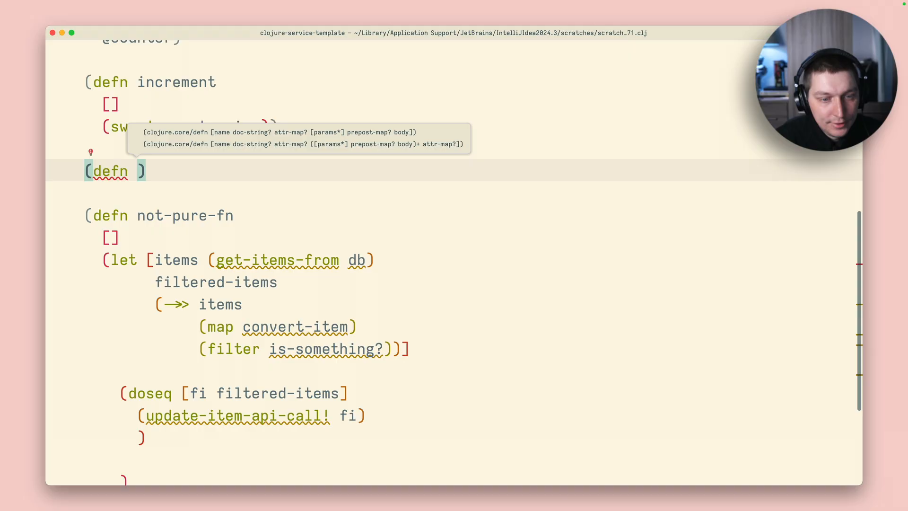
pyautogui.write('fi')
pyautogui.write('[items])')
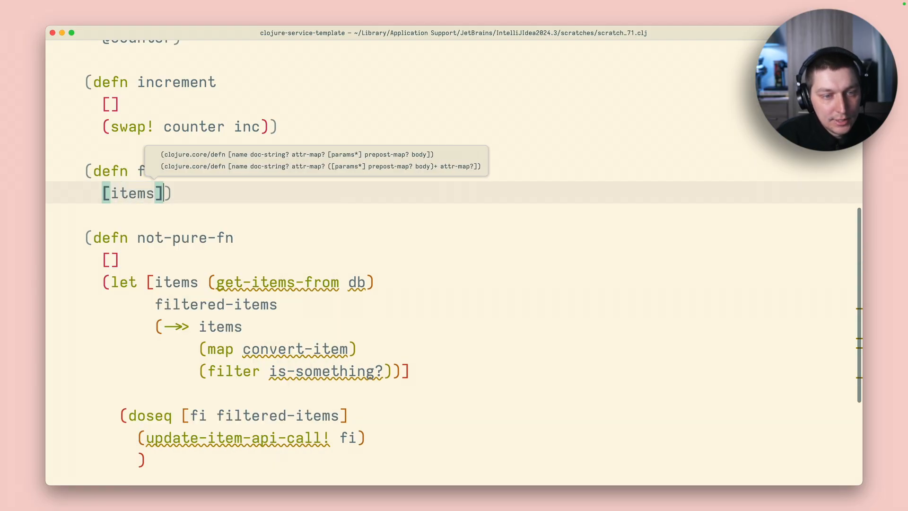
pyautogui.write('iltered-items-fn')
pyautogui.write(';;')
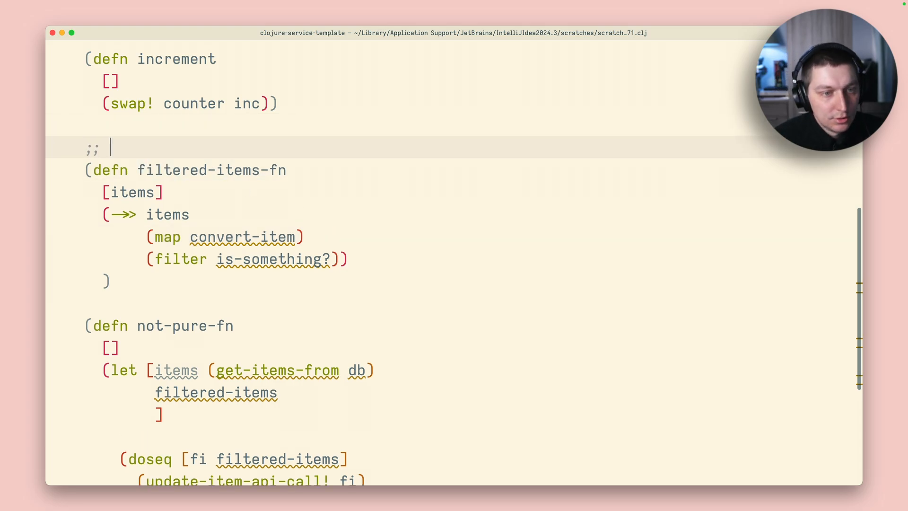
# Add the comment ;; could unit-tested above filtered-items-fn.
pyautogui.write('could')
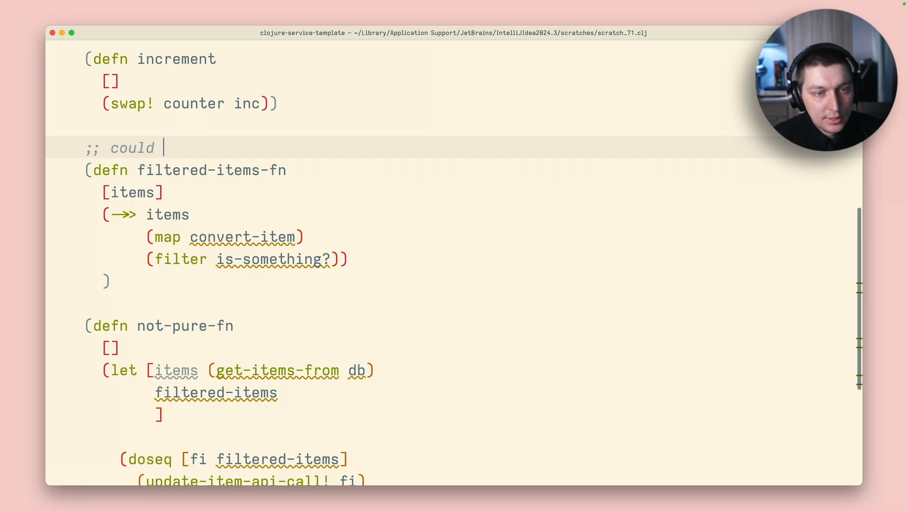
pyautogui.write('unit-tested')
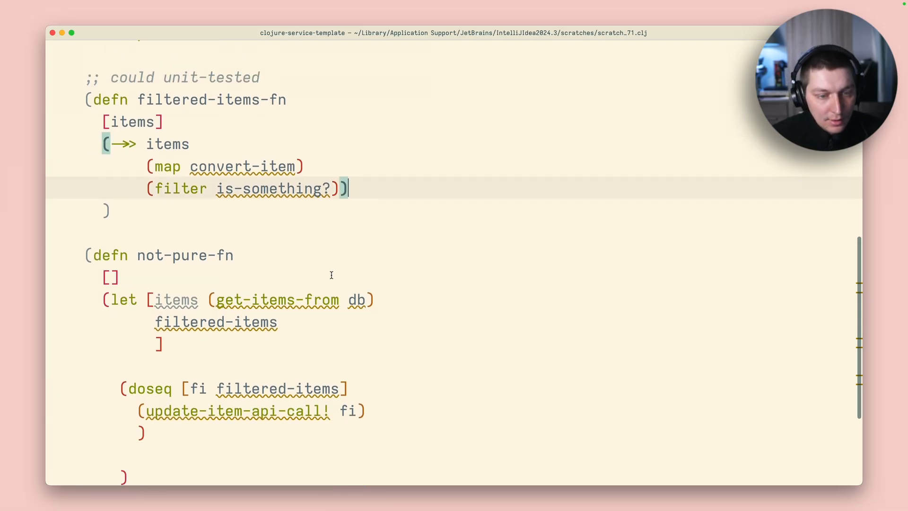
pyautogui.scroll(-3)
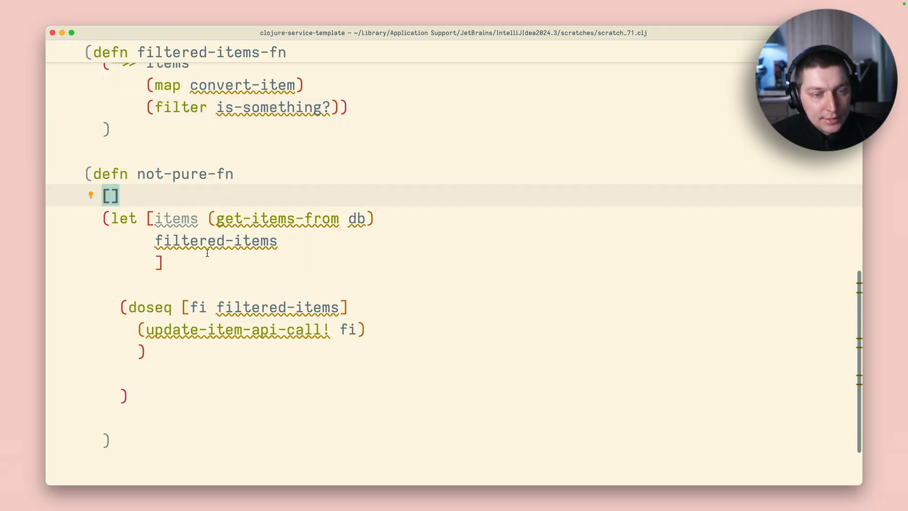
pyautogui.moveTo(215, 240)
pyautogui.write(' (')
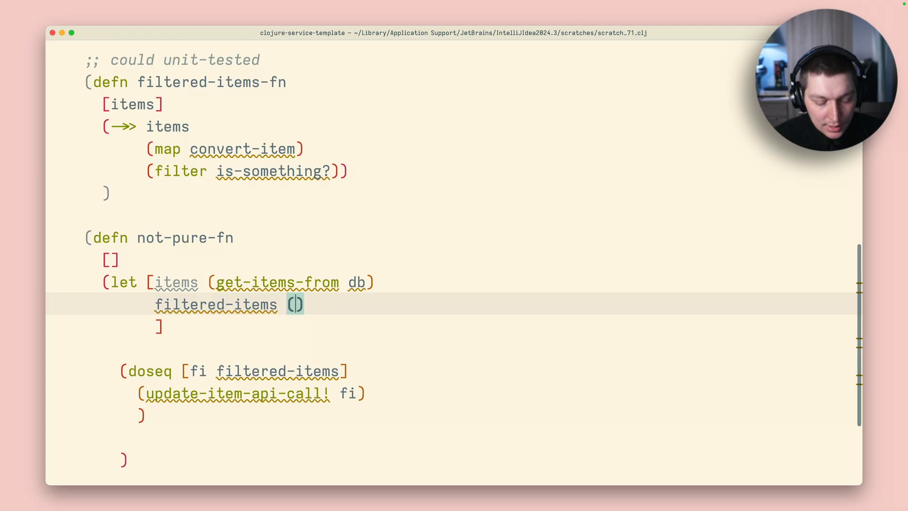
# Bind filtered-items to (filtered-items-fn items) in not-pure-fn's let form.
pyautogui.write('filtered-items-fn items')
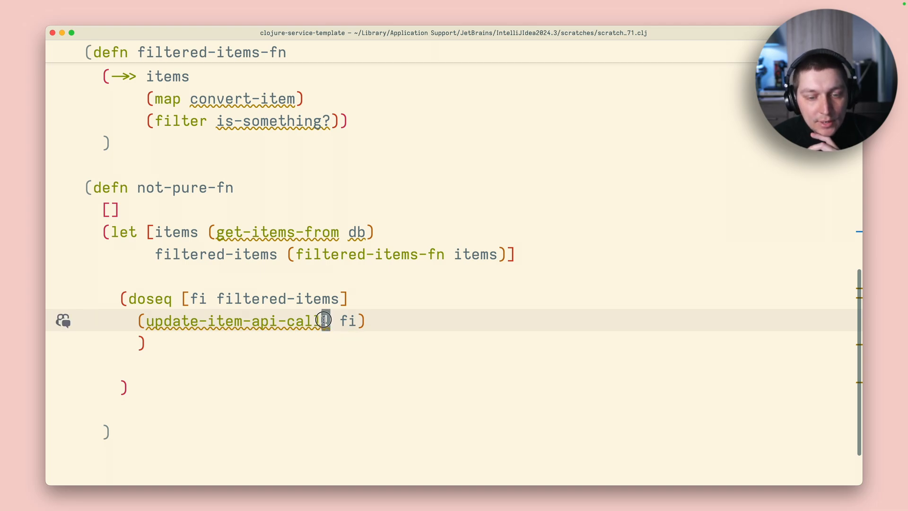
pyautogui.write('!')
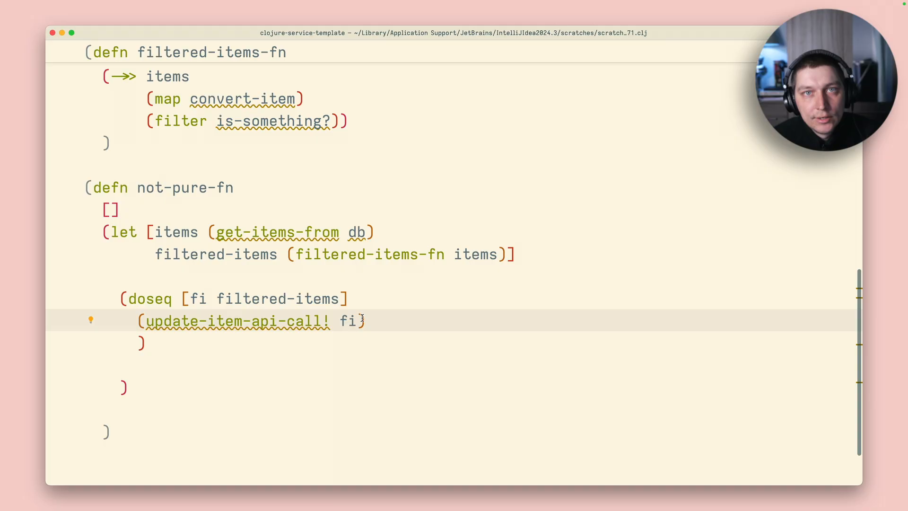
pyautogui.doubleClick(234, 321)
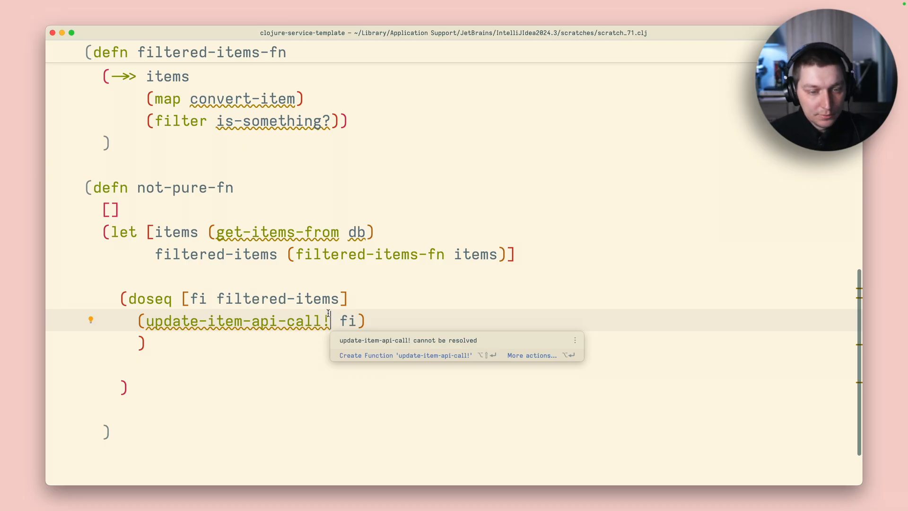
pyautogui.scroll(-3)
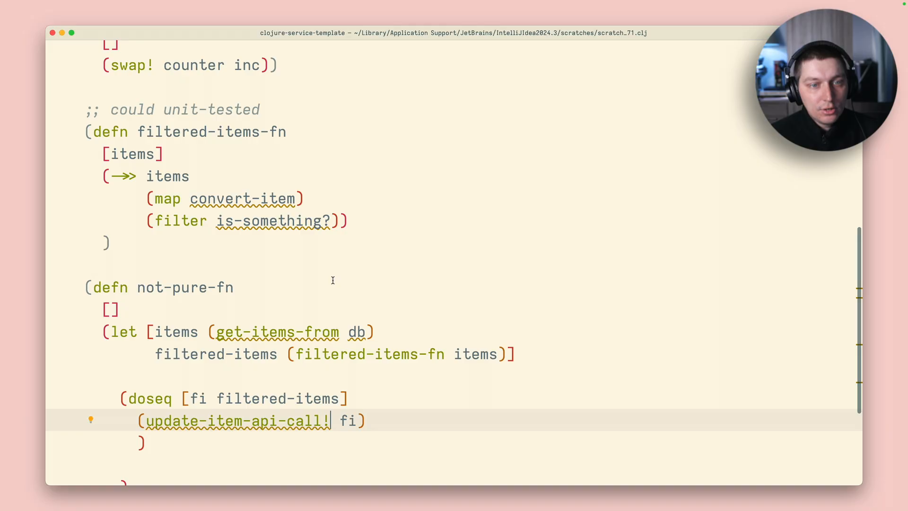